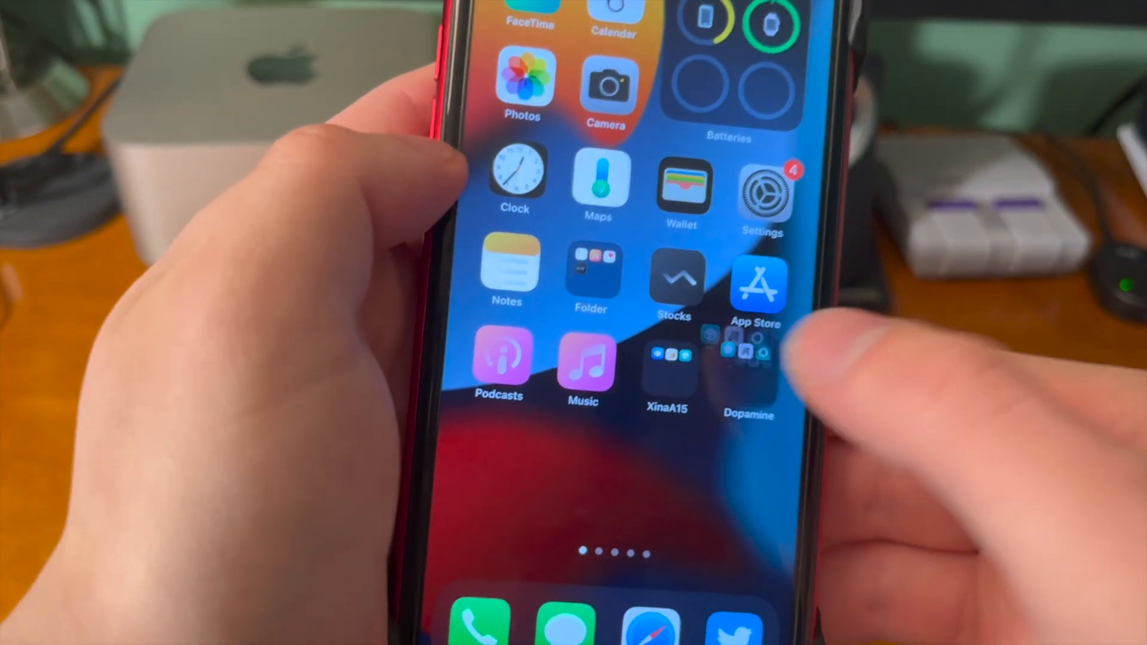
# Uninstall the Xina jailbreak and confirm removing everything related to it
pyautogui.click(666, 359)
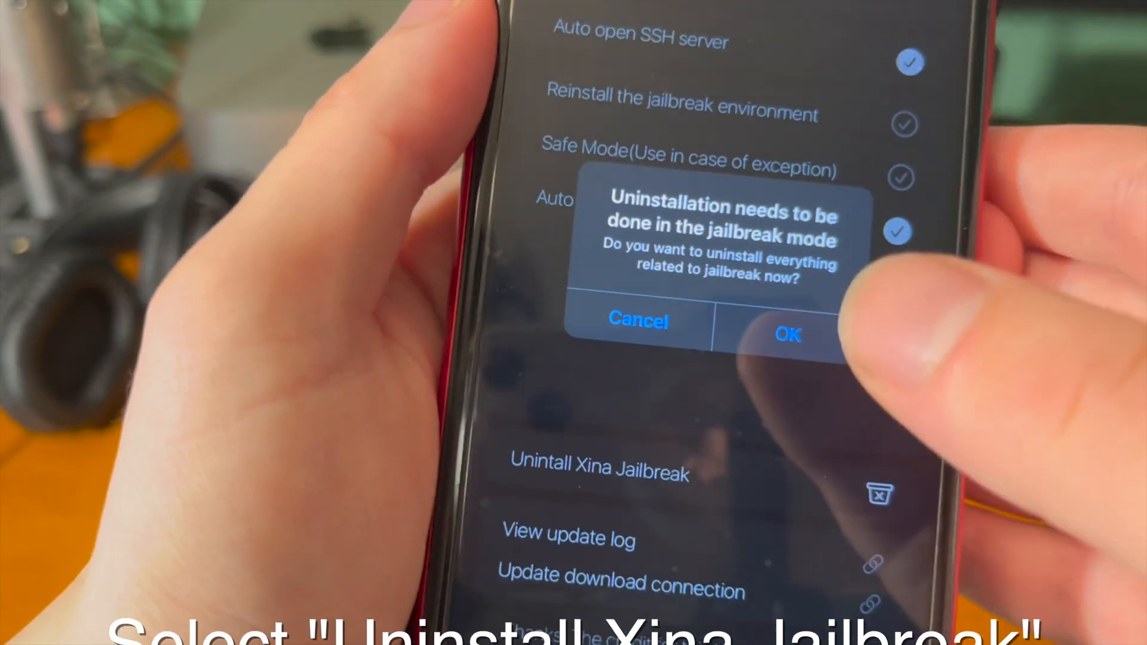
pyautogui.click(787, 335)
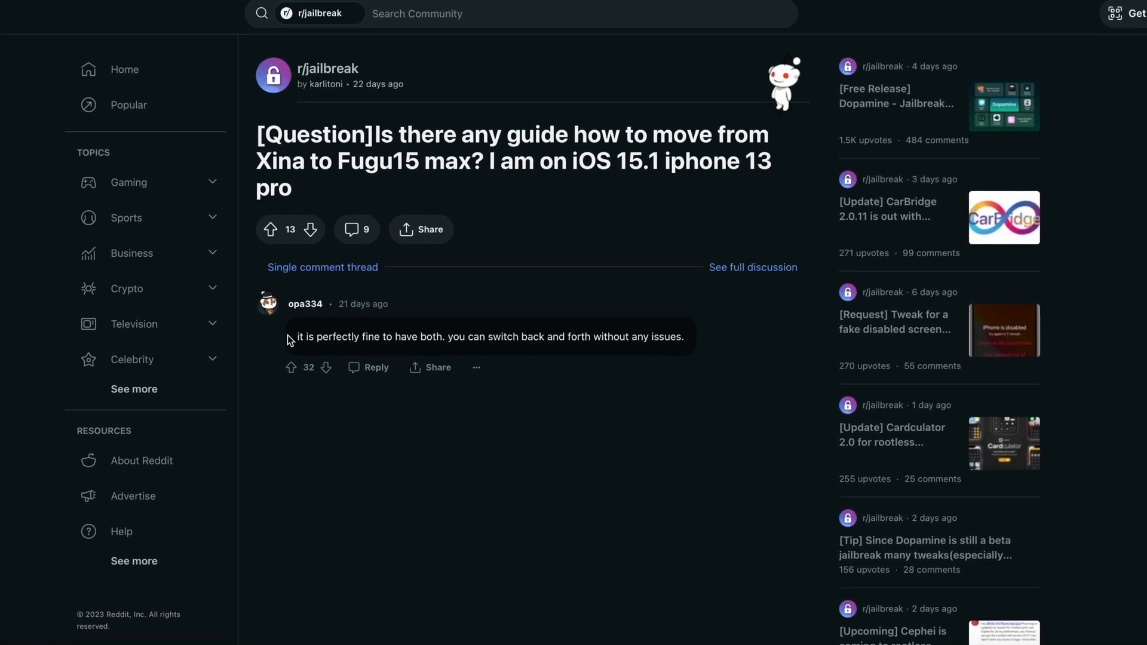
# Swipe to the jailbreak apps and open XinaA15 and Dopamine to compare their main screens
pyautogui.moveTo(292, 337); pyautogui.dragTo(501, 337)
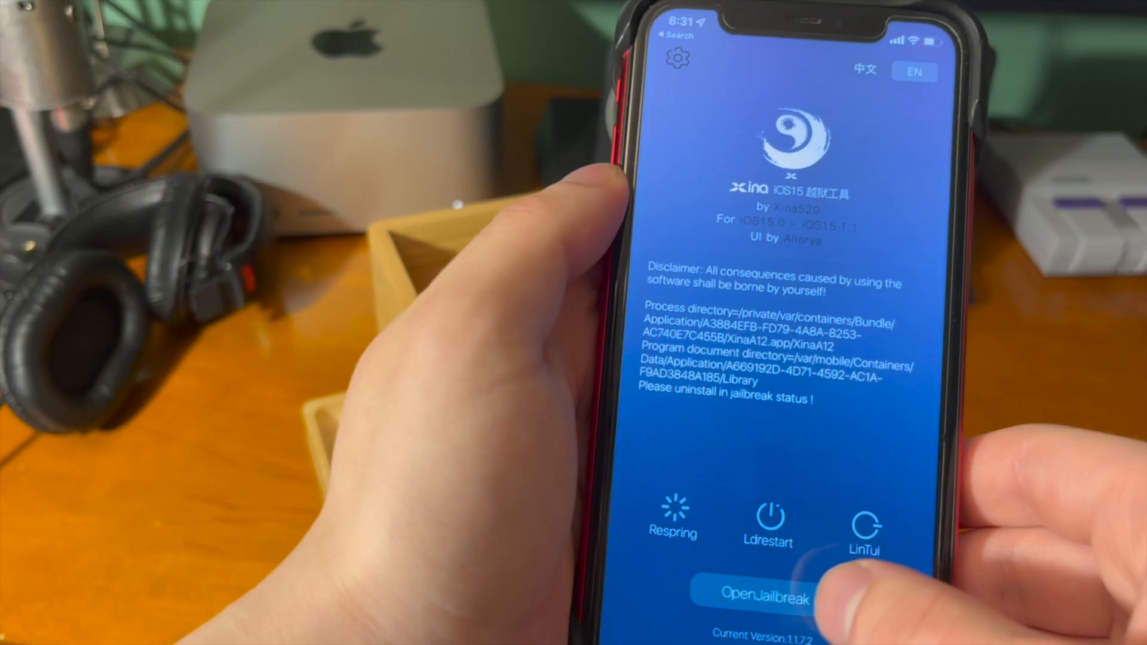
pyautogui.click(762, 593)
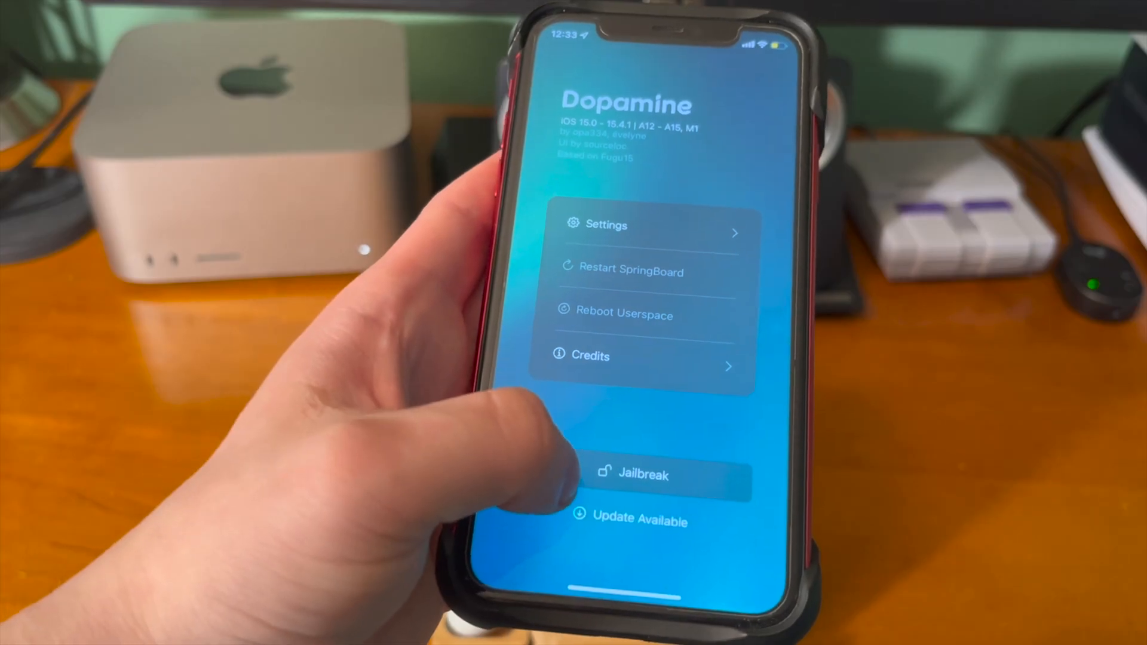
pyautogui.click(642, 475)
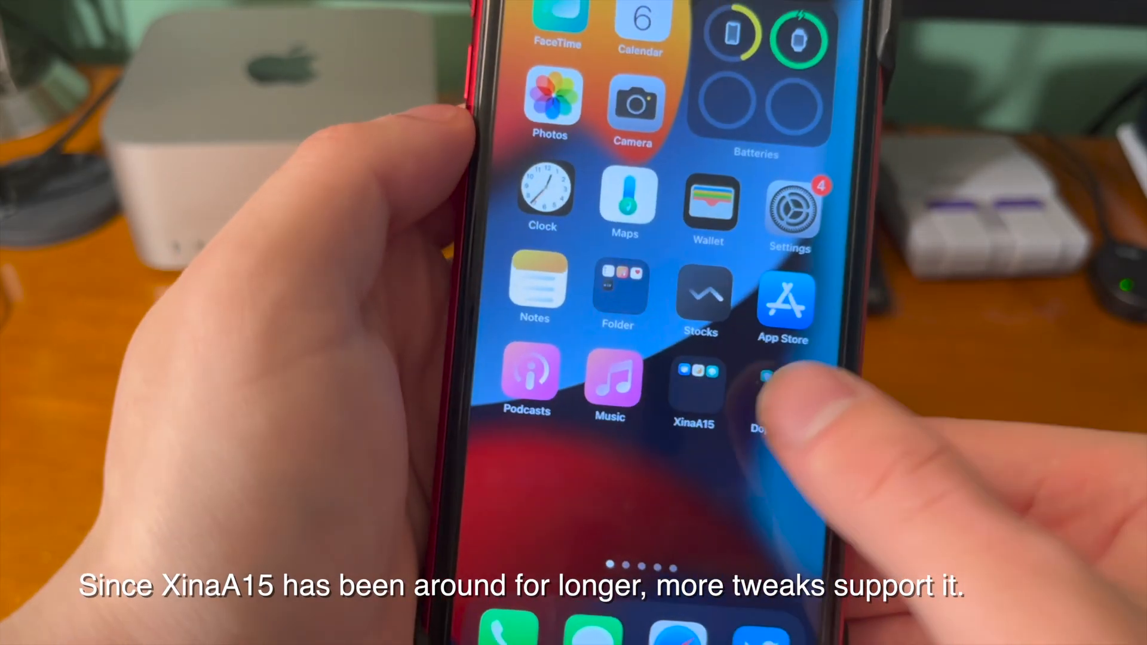
pyautogui.click(693, 380)
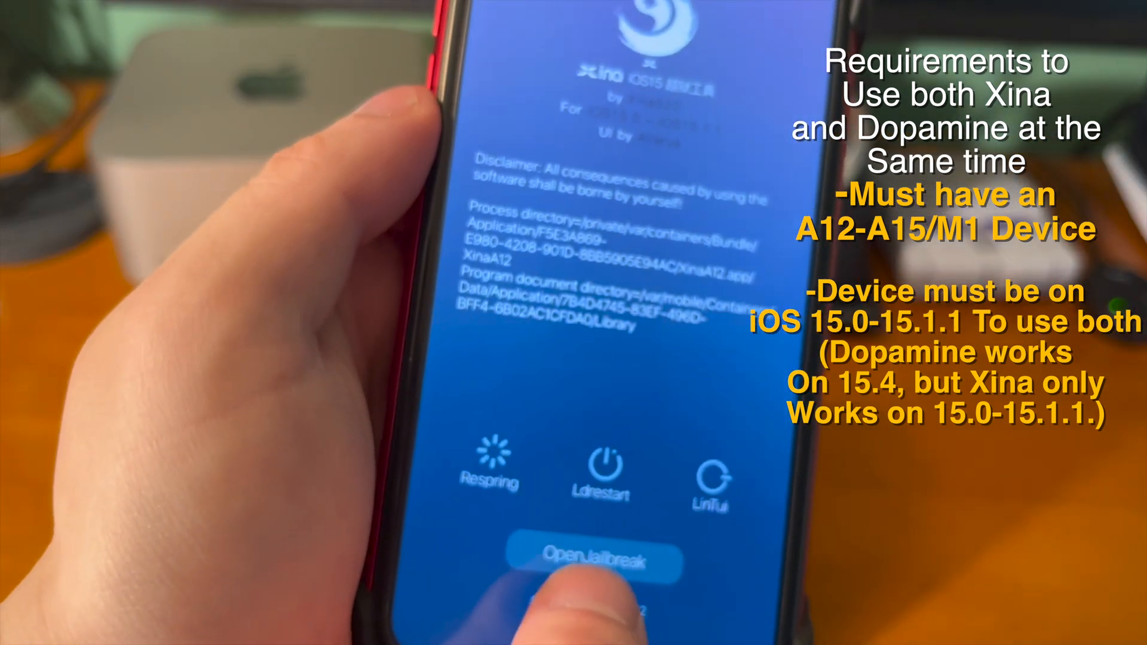
# Tap OpenJailbreak in XinaA15
pyautogui.click(599, 561)
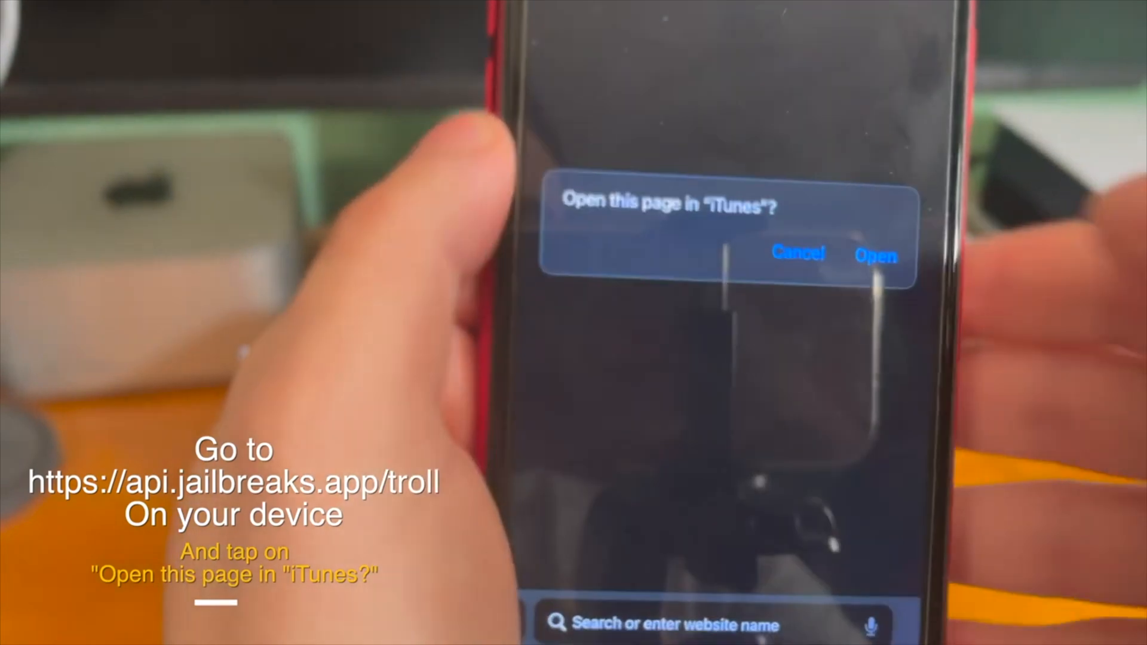
# Open the troll page in iTunes and approve installing TrollHelper
pyautogui.click(875, 256)
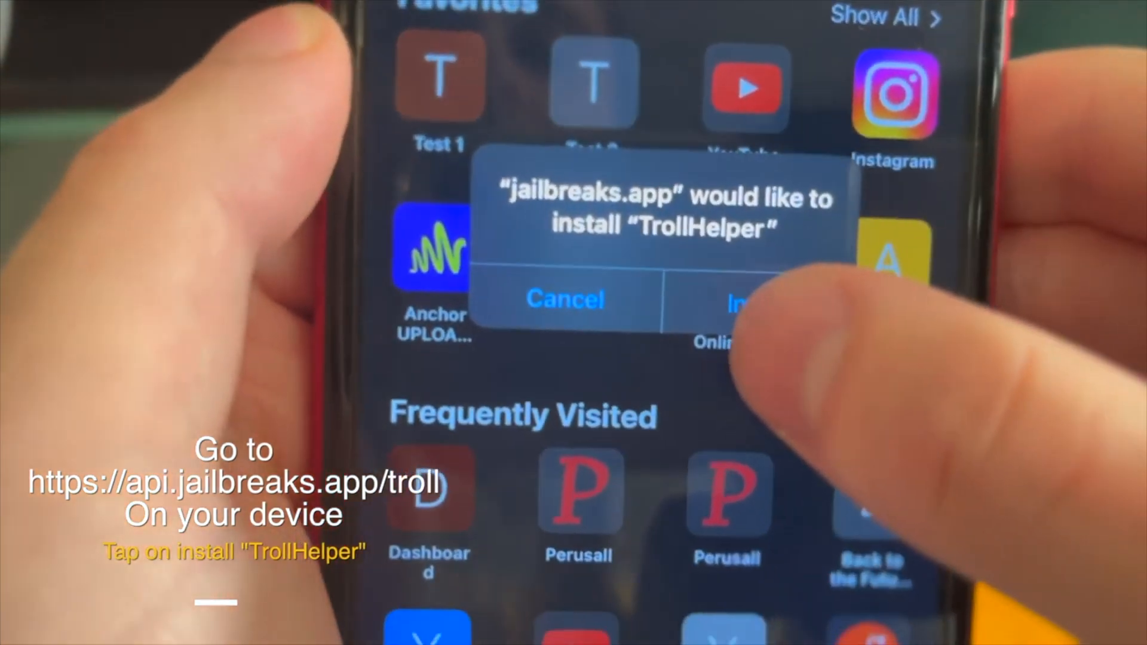
pyautogui.click(731, 300)
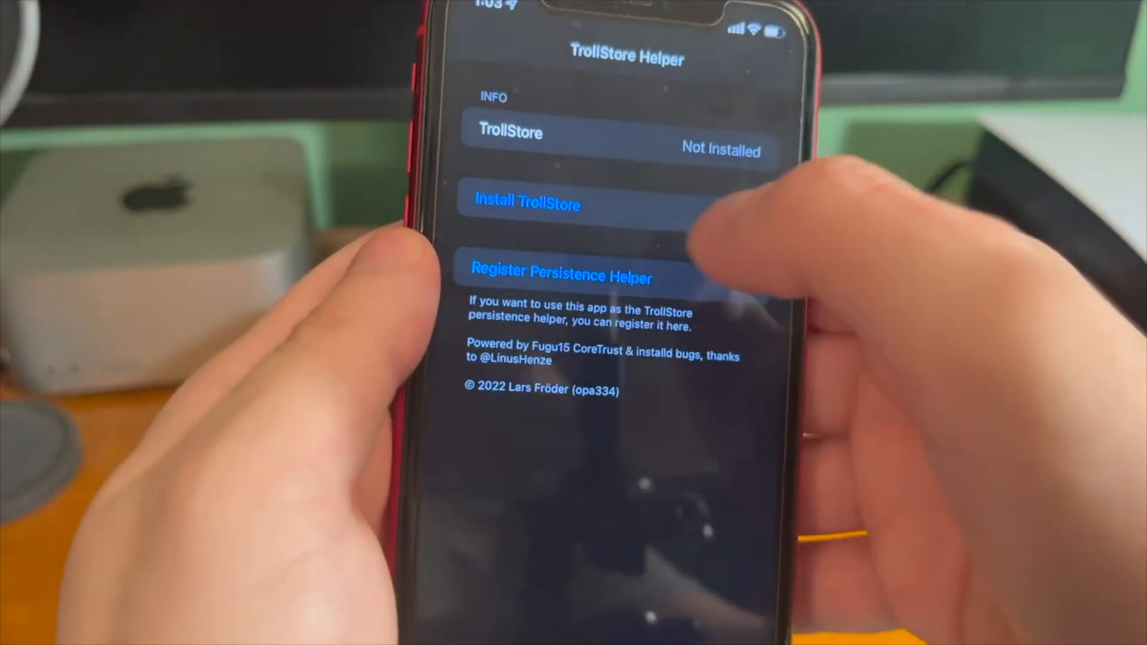
# Install TrollStore 1.4.5 and register TrollHelper as its persistence helper
pyautogui.click(526, 201)
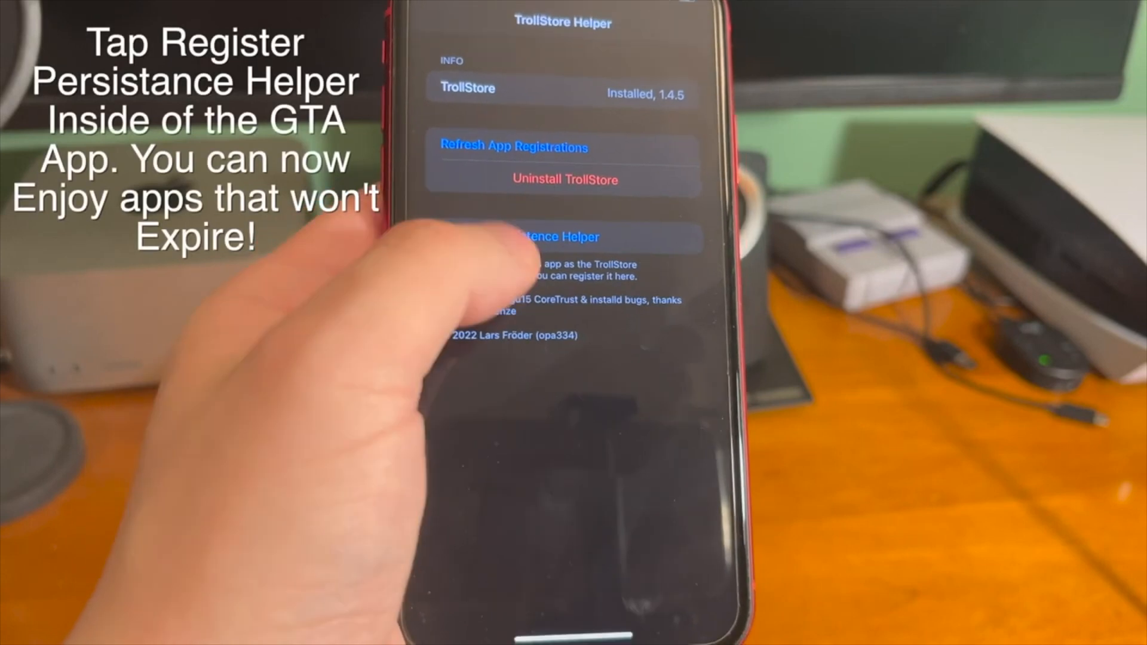
pyautogui.click(563, 237)
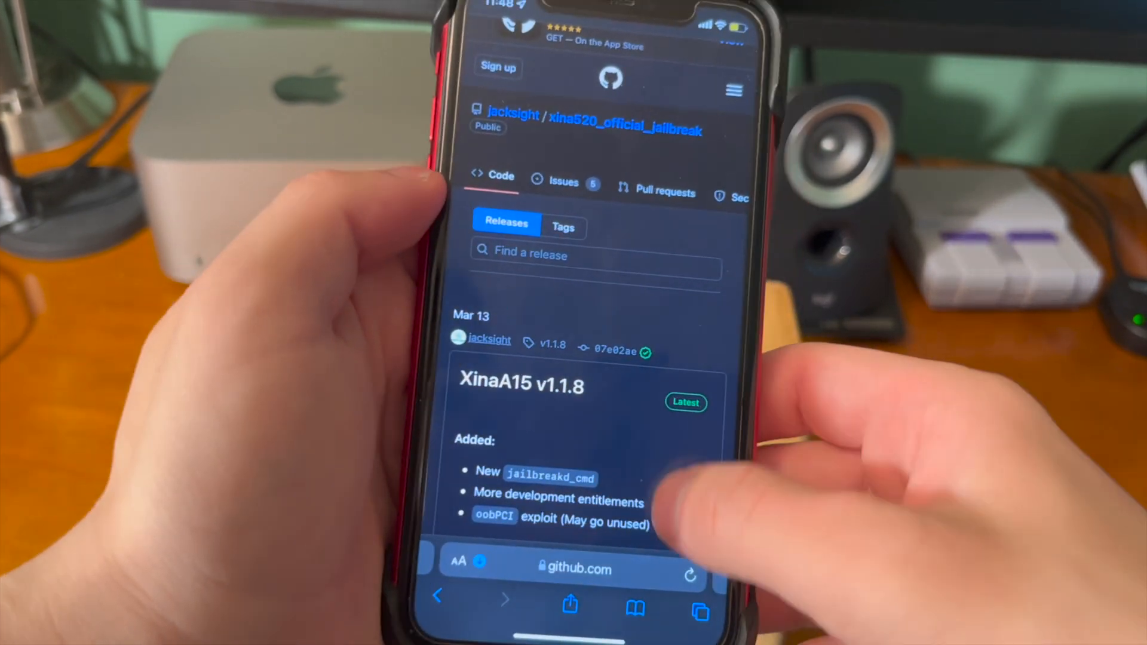
# Find XinaA15 v1.1.7.2 on the releases page and tap Download Here
pyautogui.scroll(-3)
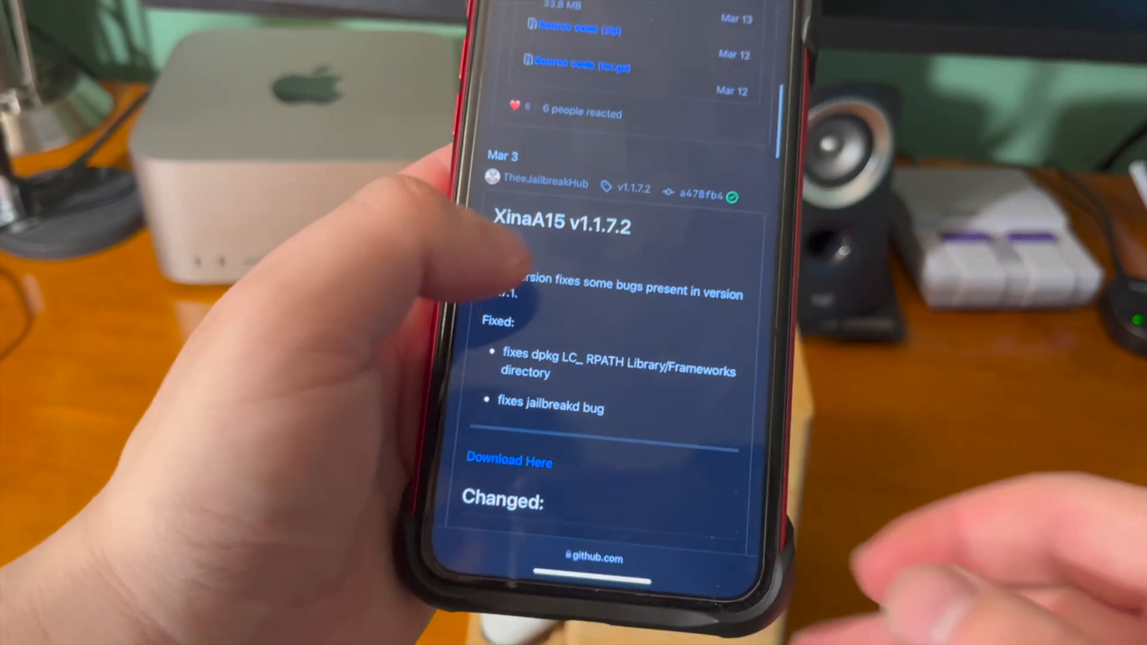
pyautogui.scroll(3)
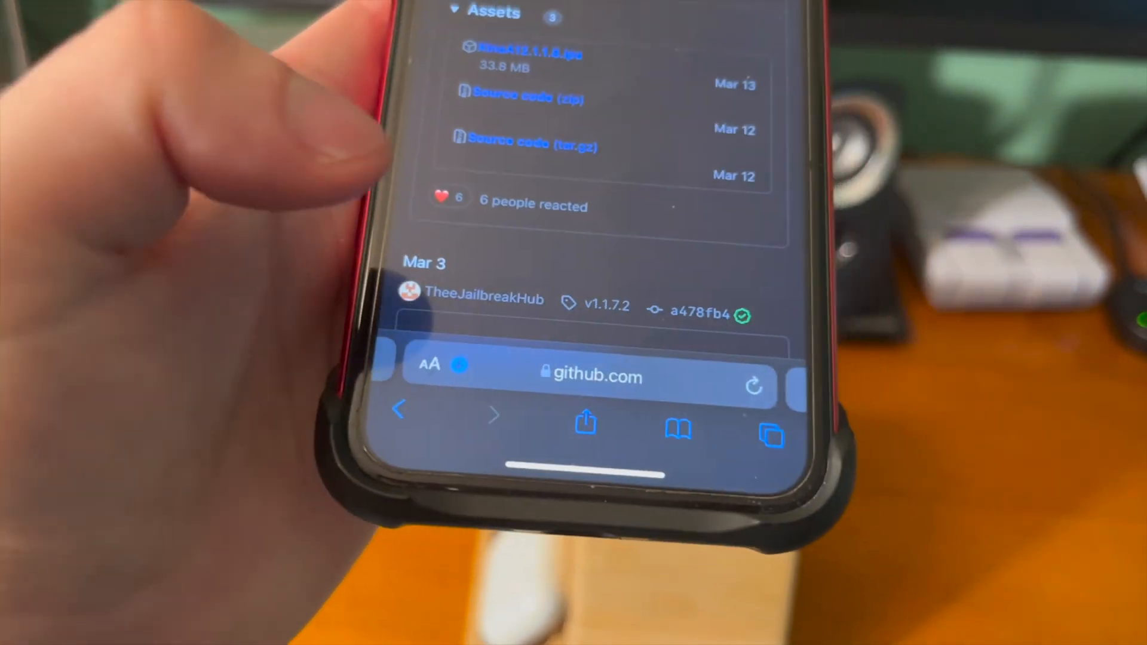
pyautogui.click(430, 364)
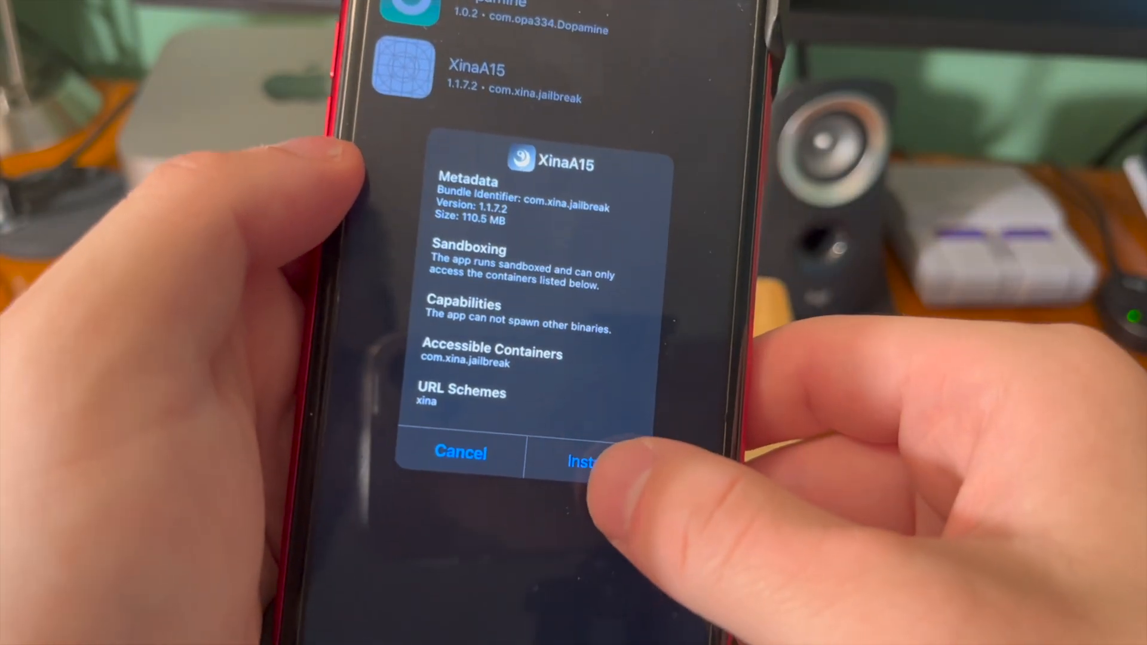
# Install XinaA15 1.1.7.2, run OpenJailbreak, and accept the completion alert
pyautogui.click(589, 452)
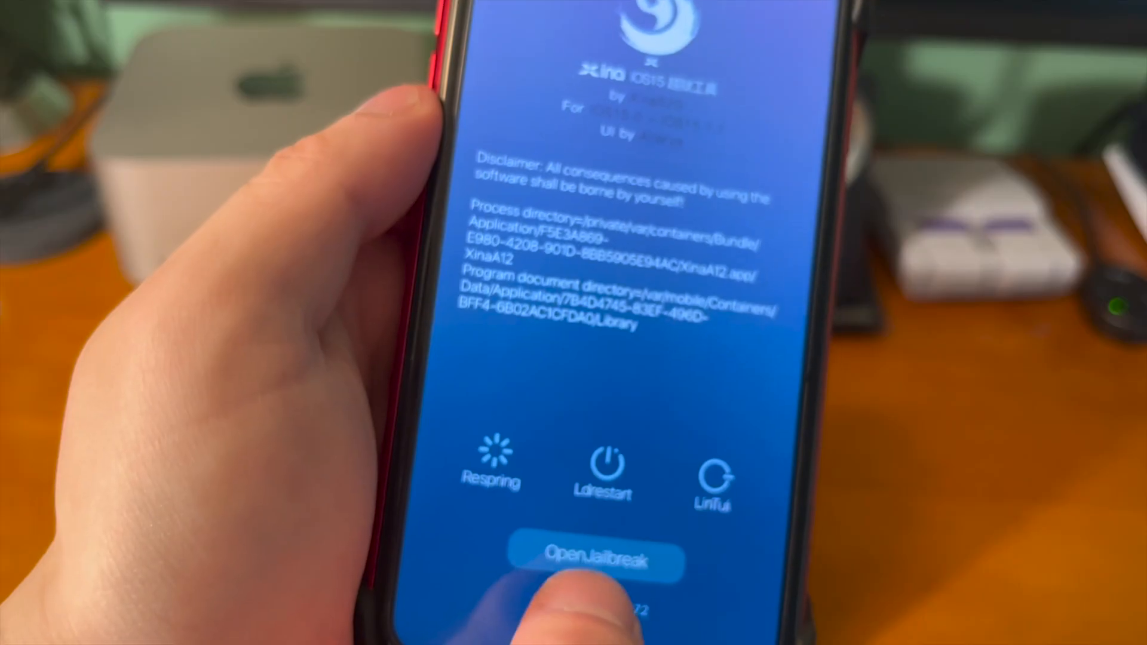
pyautogui.click(596, 561)
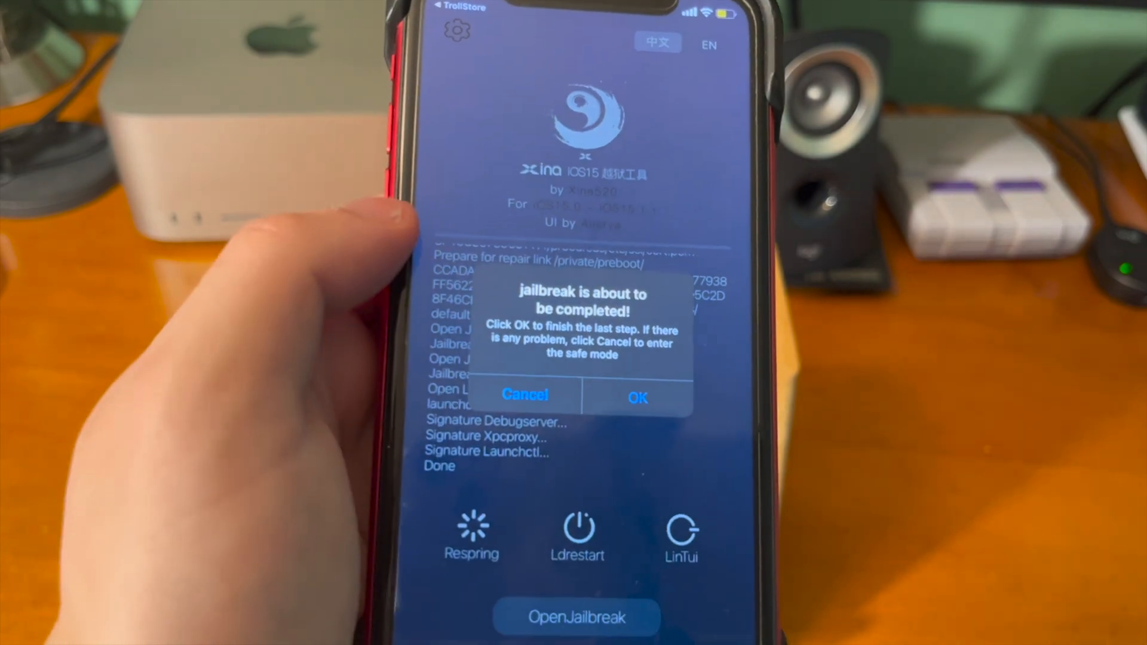
pyautogui.click(636, 397)
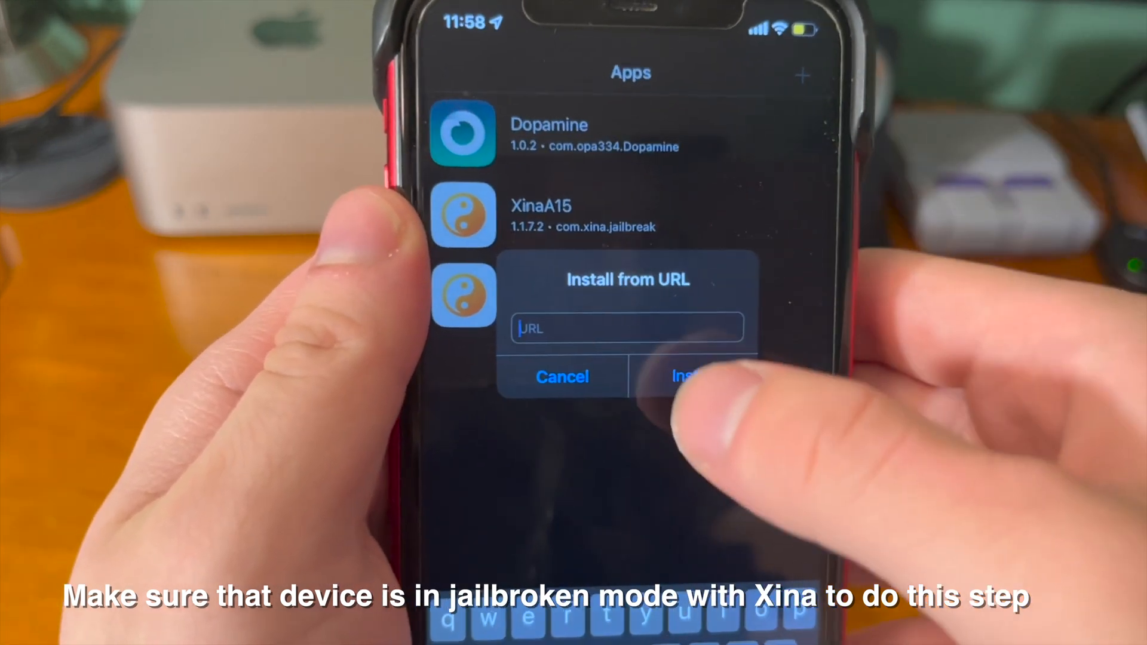
# Install Saily from its package link and confirm on the permissions sheet
pyautogui.click(627, 328)
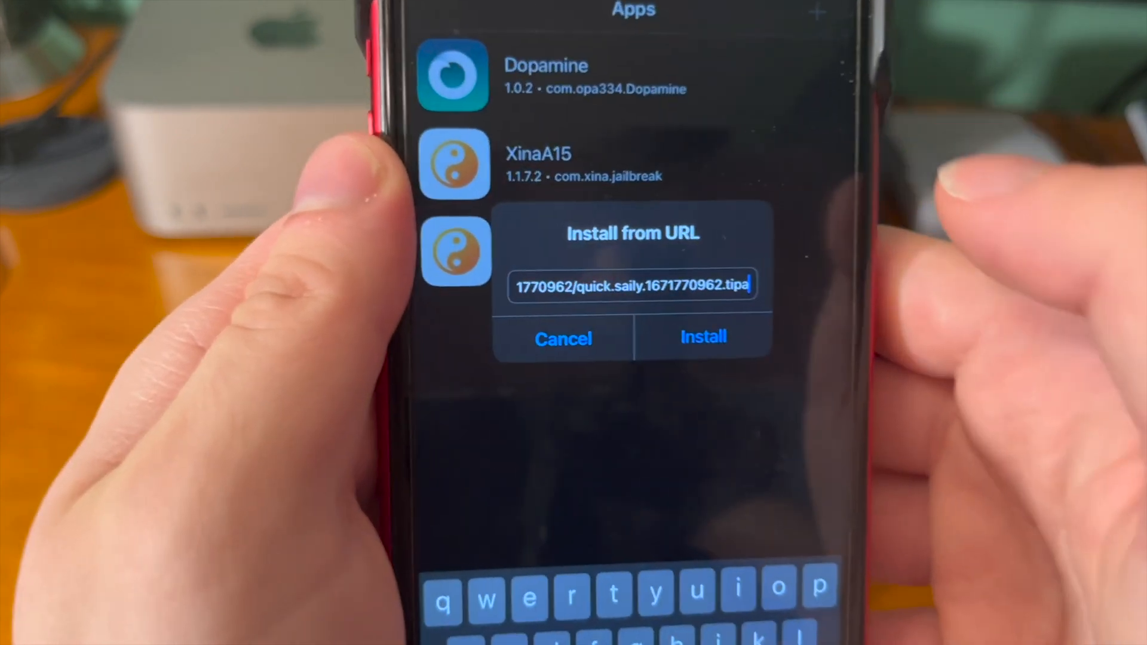
pyautogui.click(703, 337)
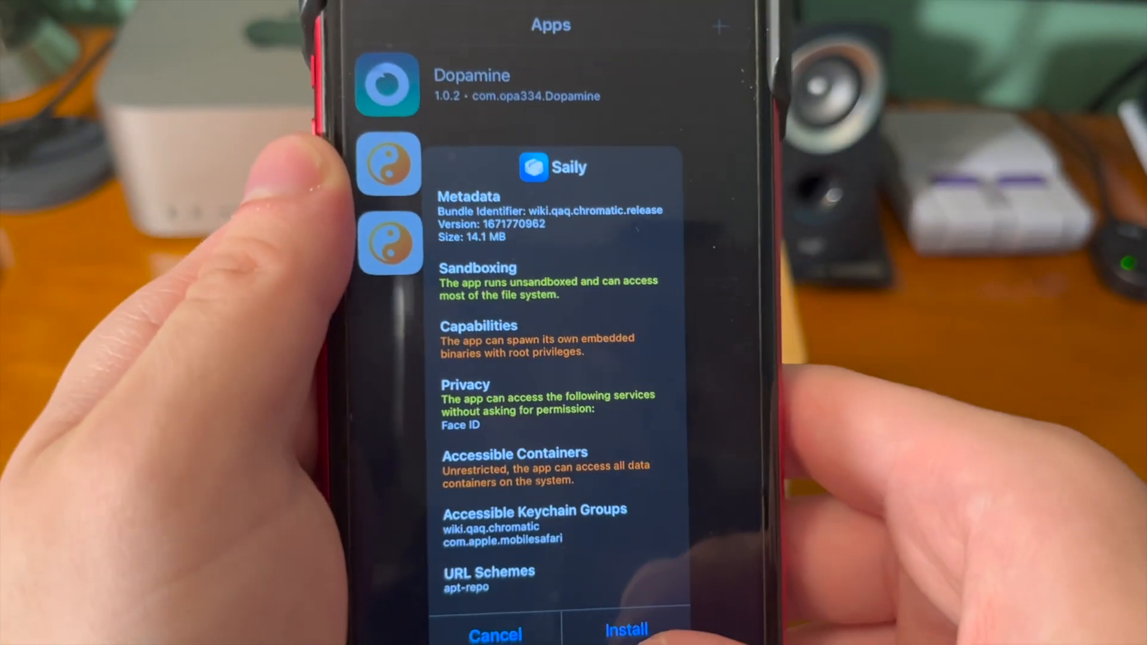
pyautogui.click(626, 630)
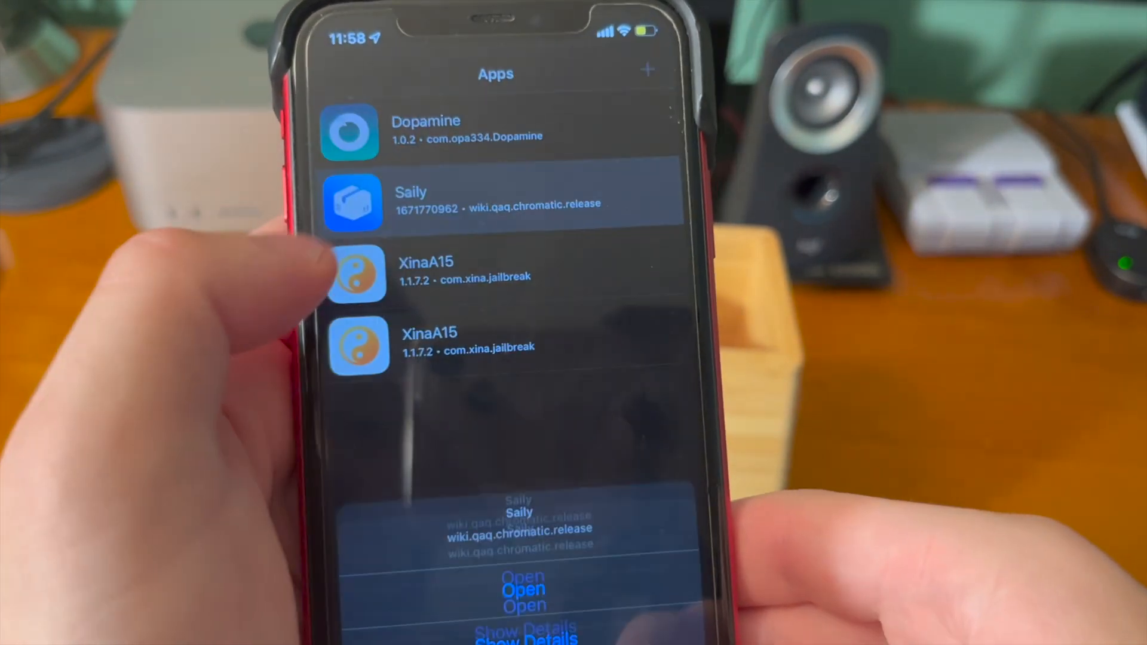
# Open Saily and browse its Repository and Installed package tabs
pyautogui.click(522, 590)
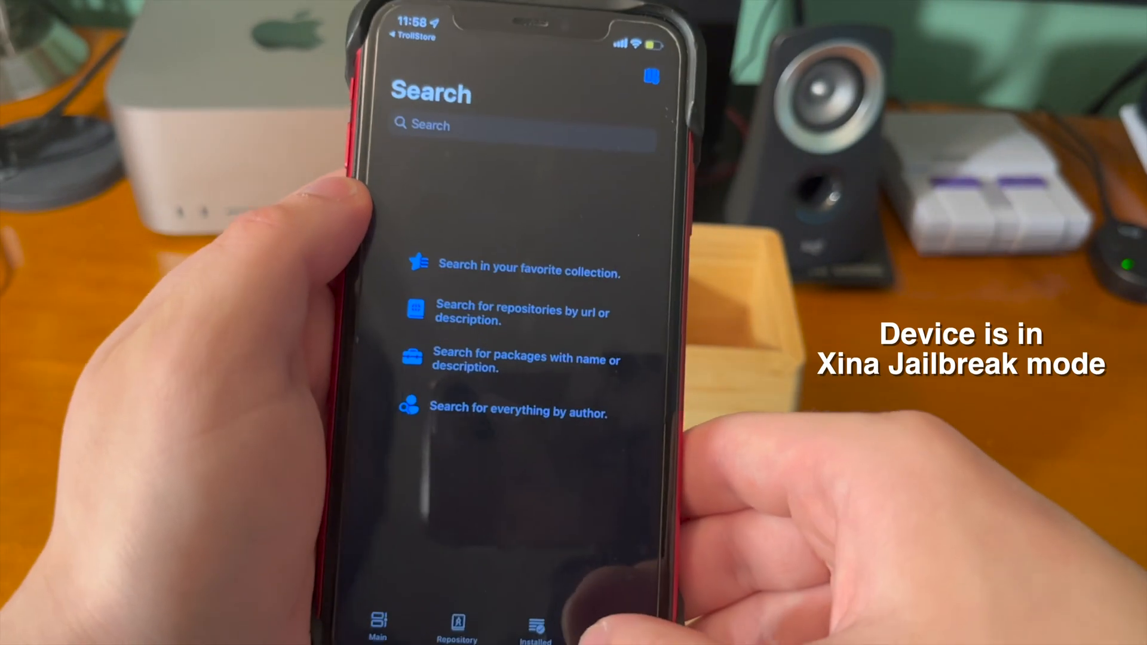
pyautogui.click(535, 626)
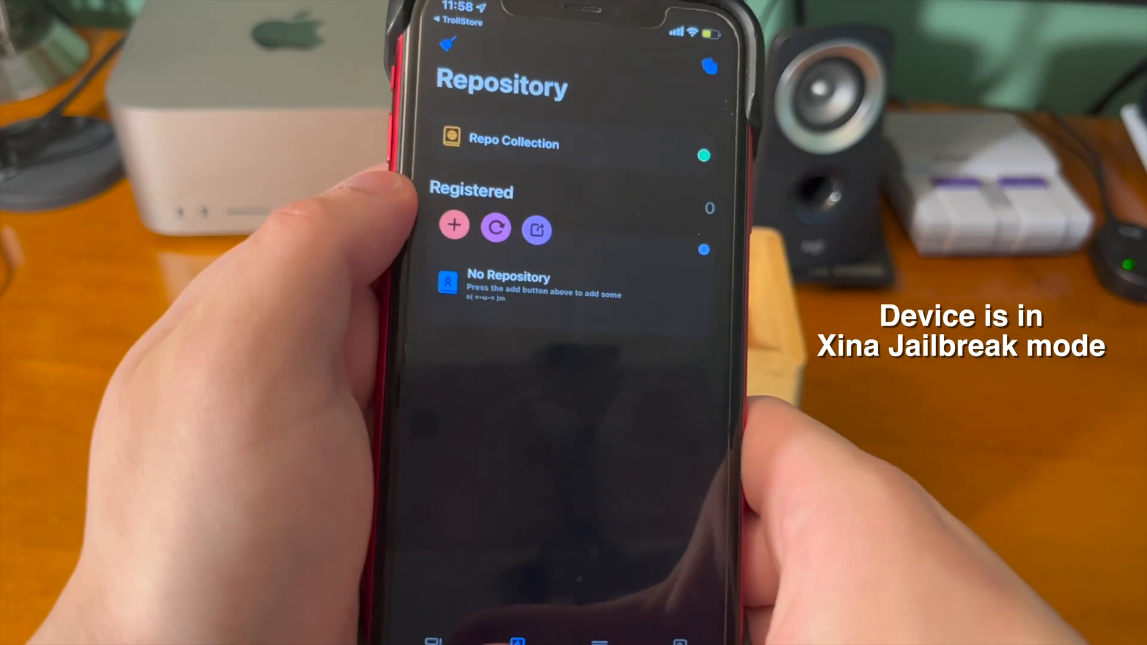
pyautogui.click(547, 600)
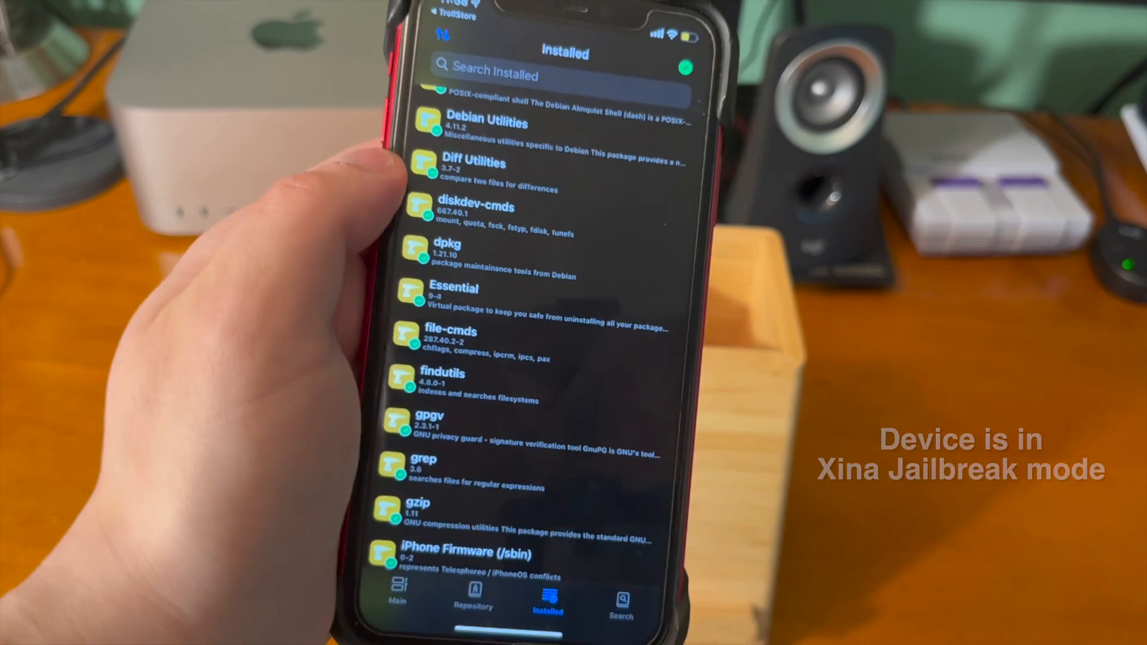
pyautogui.scroll(-3)
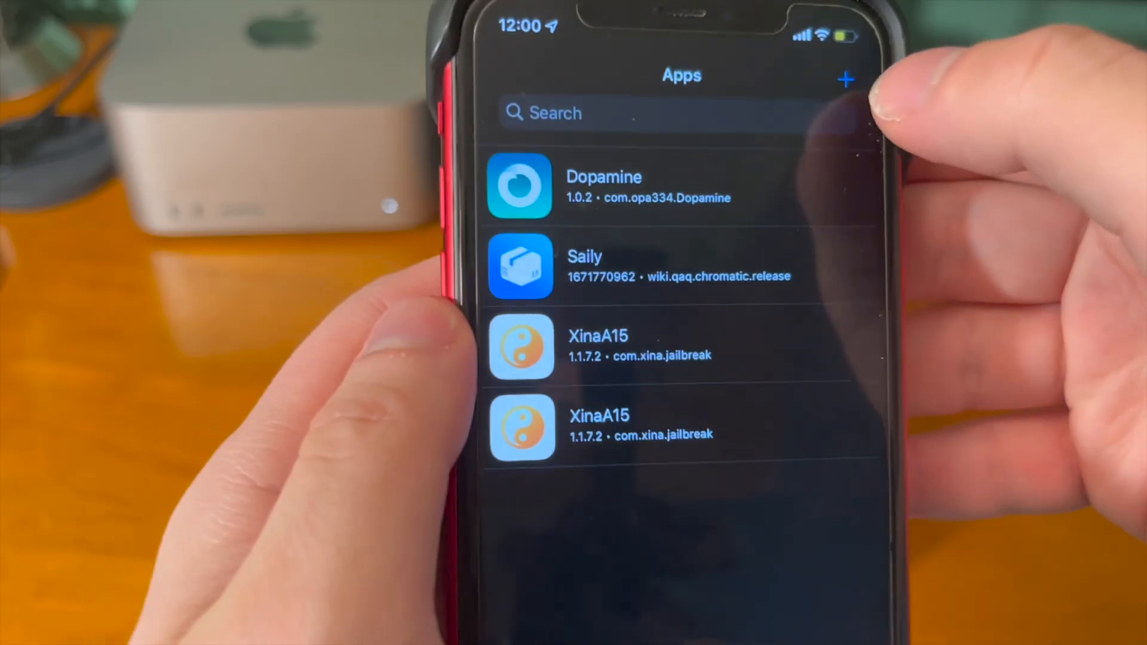
# Install Sileo Nightly from the Sileo-Xina-Beta-5.ipa URL via Install from URL
pyautogui.click(847, 78)
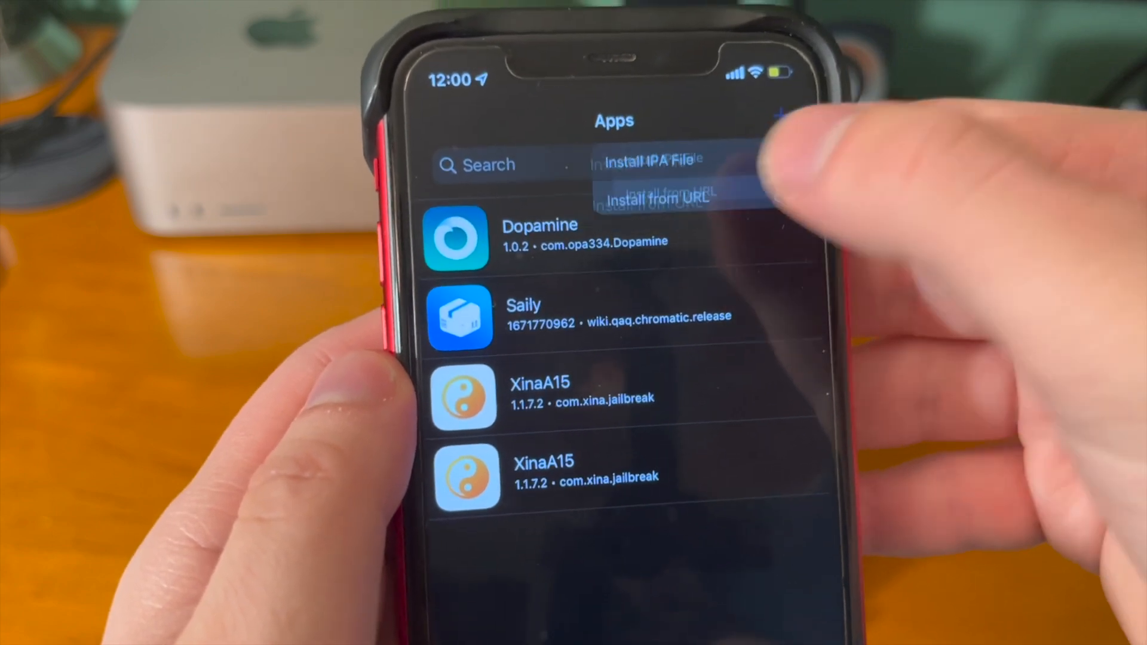
pyautogui.click(651, 199)
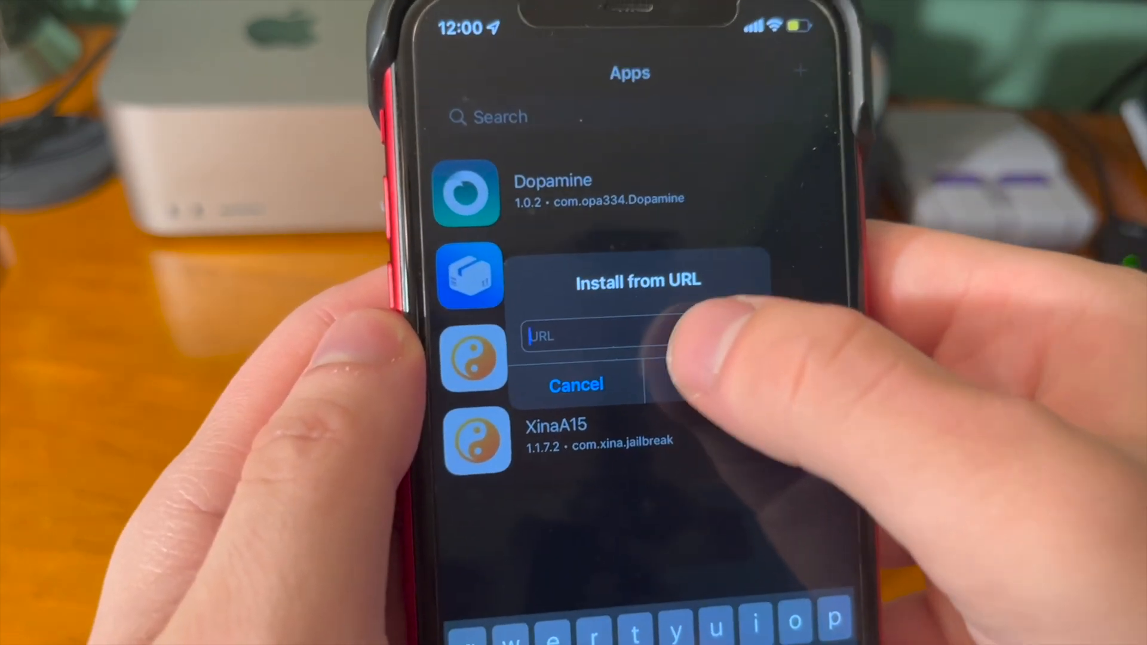
pyautogui.write('ad/xina-beta-5/Sileo-Xina-Beta-5.ipa')
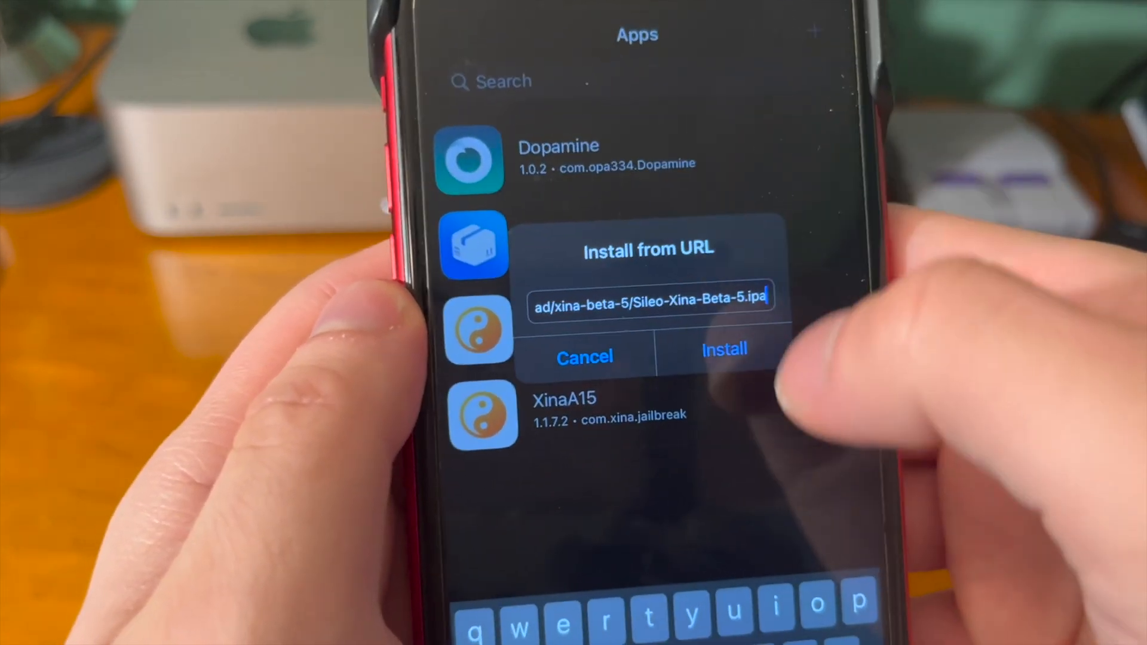
pyautogui.click(723, 349)
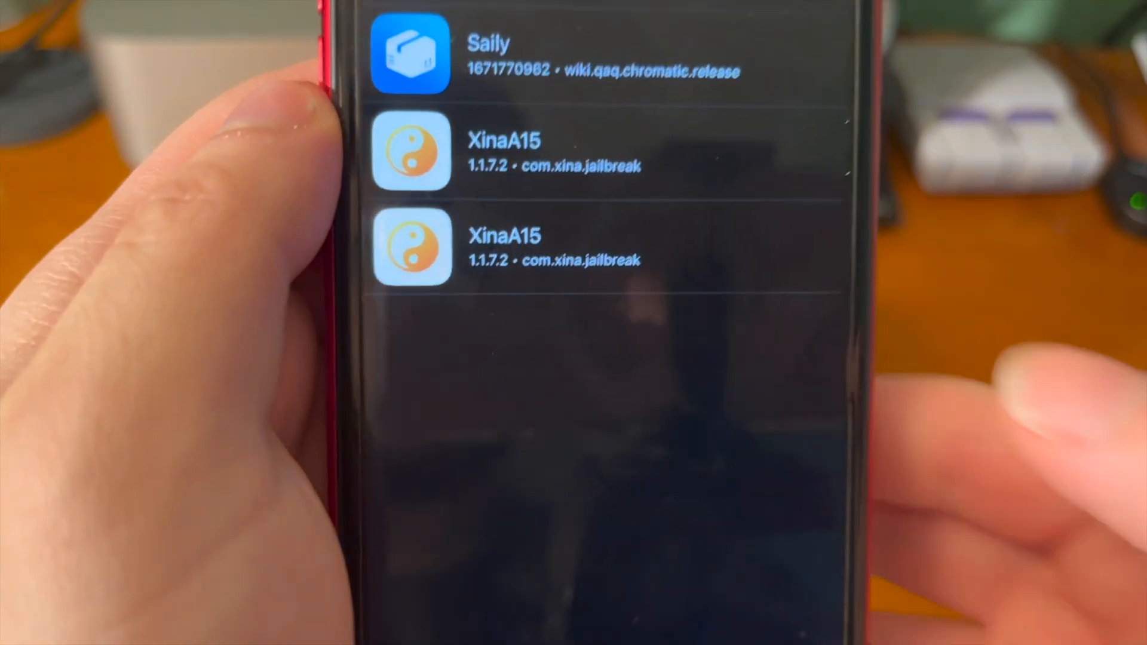
pyautogui.scroll(-3)
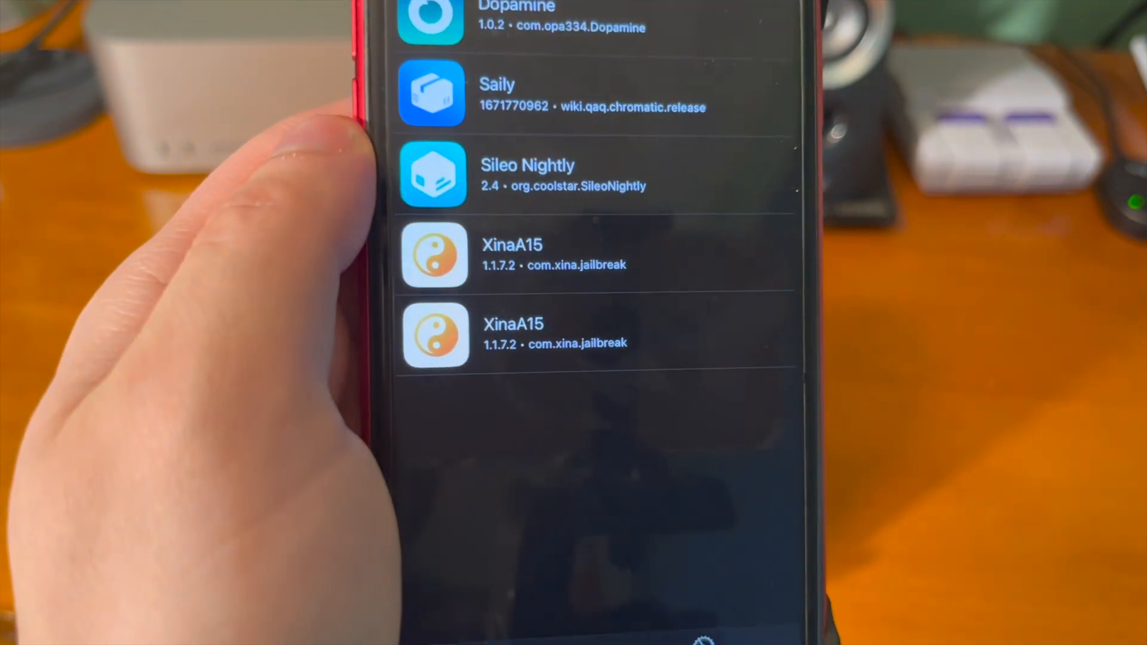
pyautogui.click(527, 173)
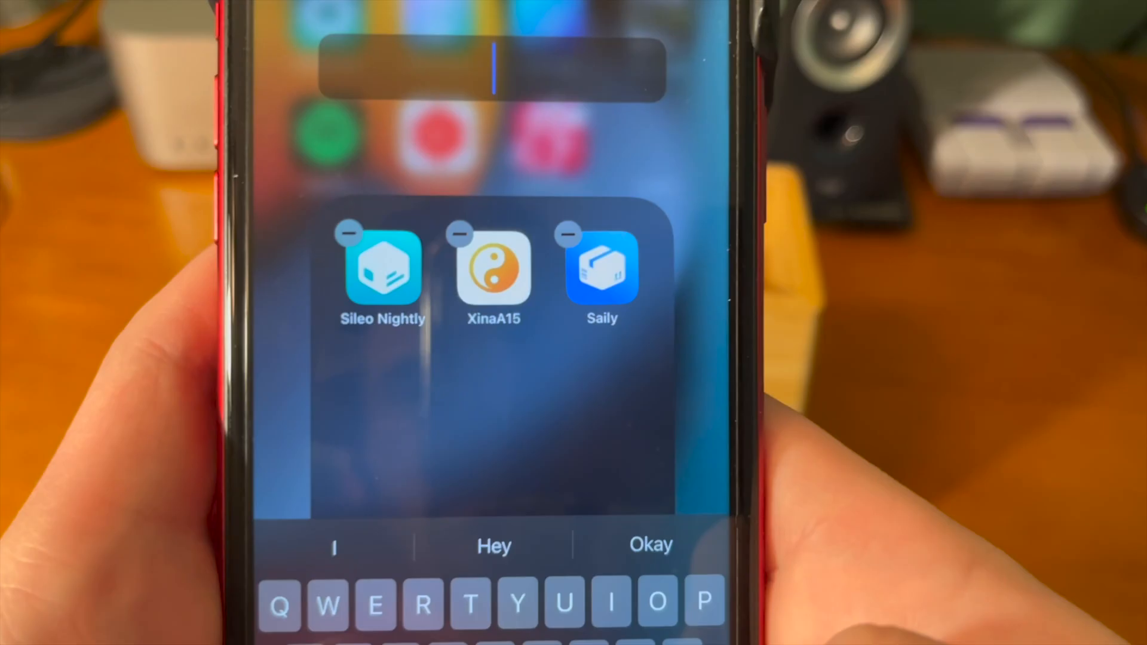
# Name the folder holding Sileo Nightly, XinaA15 and Saily 'Xina'
pyautogui.write('Xina')
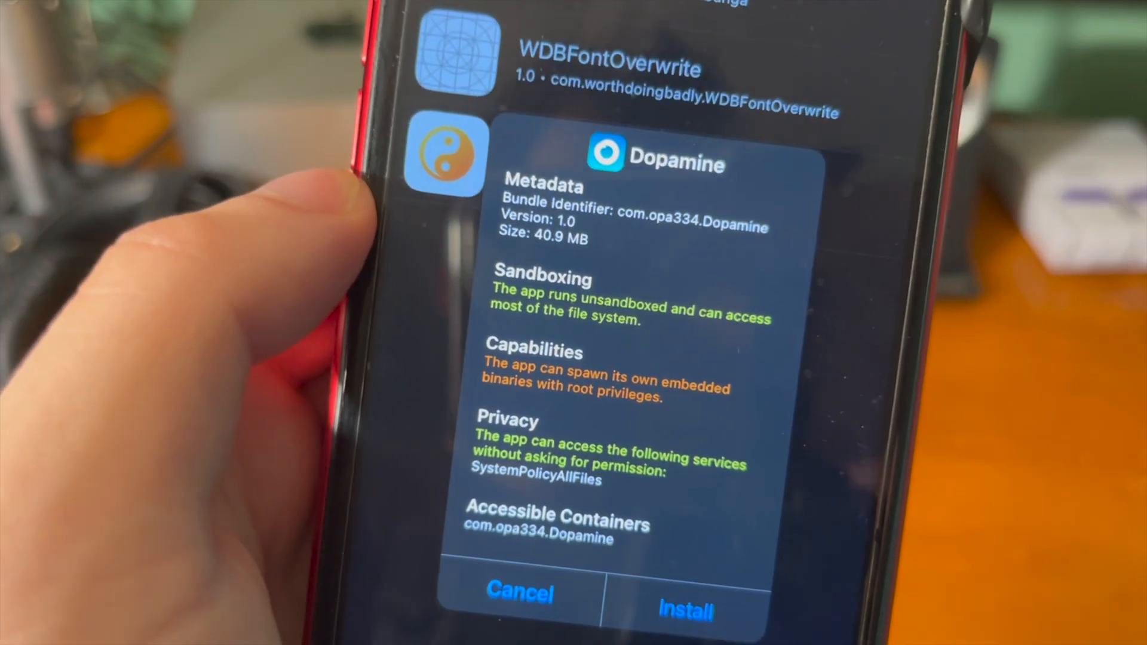
# Confirm installing Dopamine 1.0 on TrollStore's permissions sheet
pyautogui.click(683, 592)
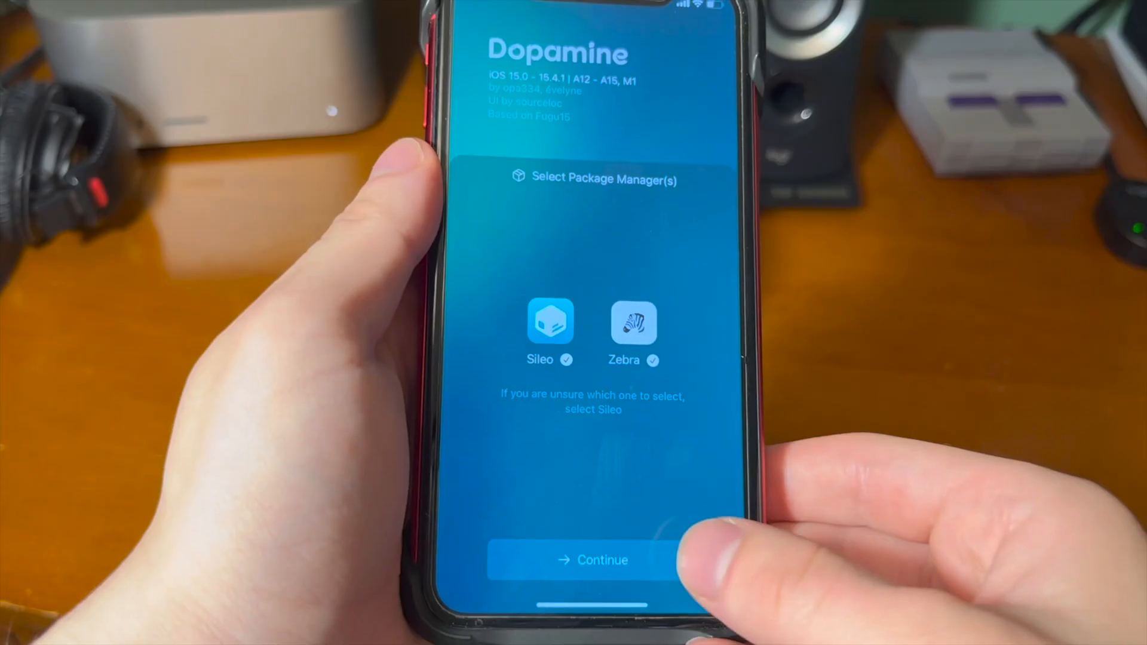
# Continue in Dopamine with both Sileo and Zebra selected as package managers
pyautogui.click(592, 560)
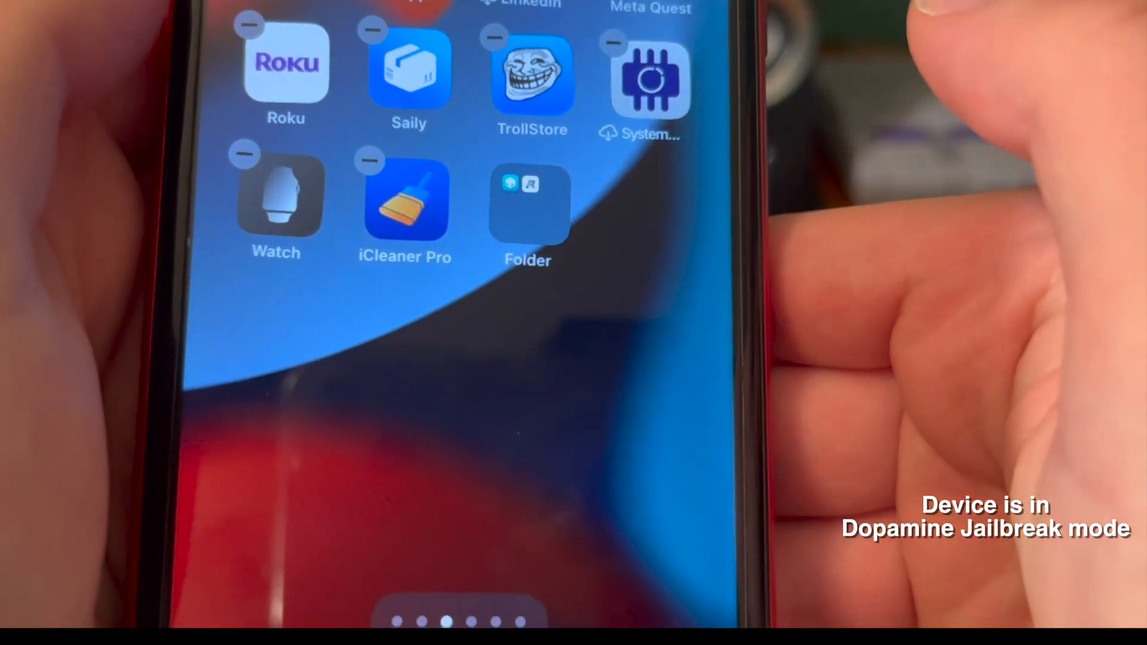
# Swipe across the home screen pages and pull down to start a search
pyautogui.hscroll(-3)
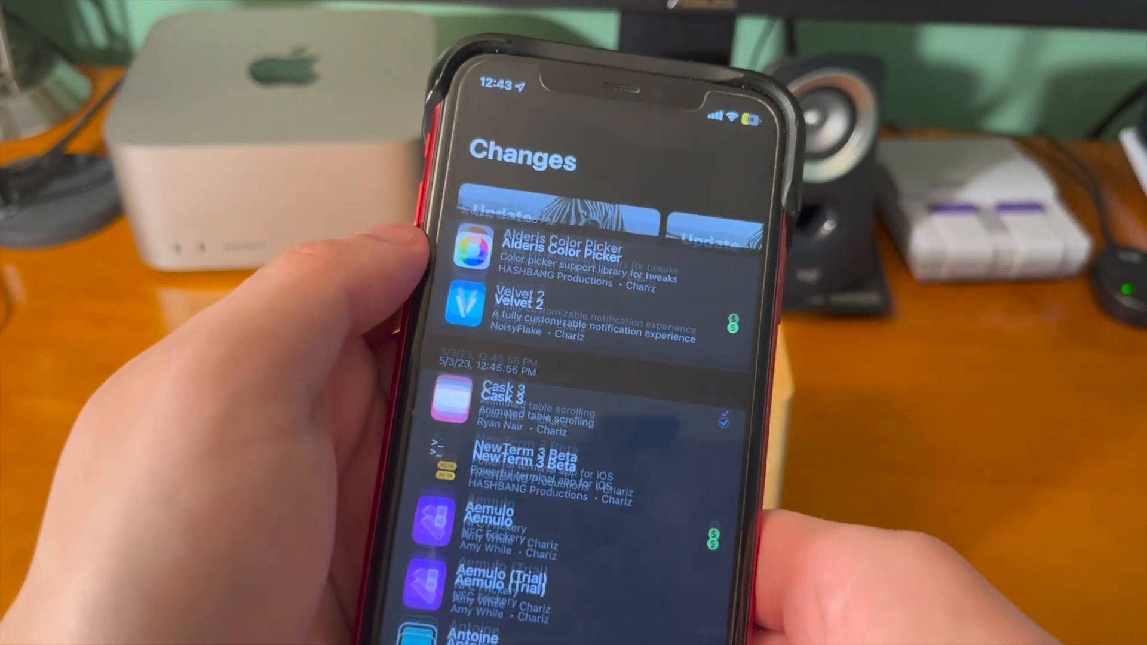
pyautogui.scroll(-3)
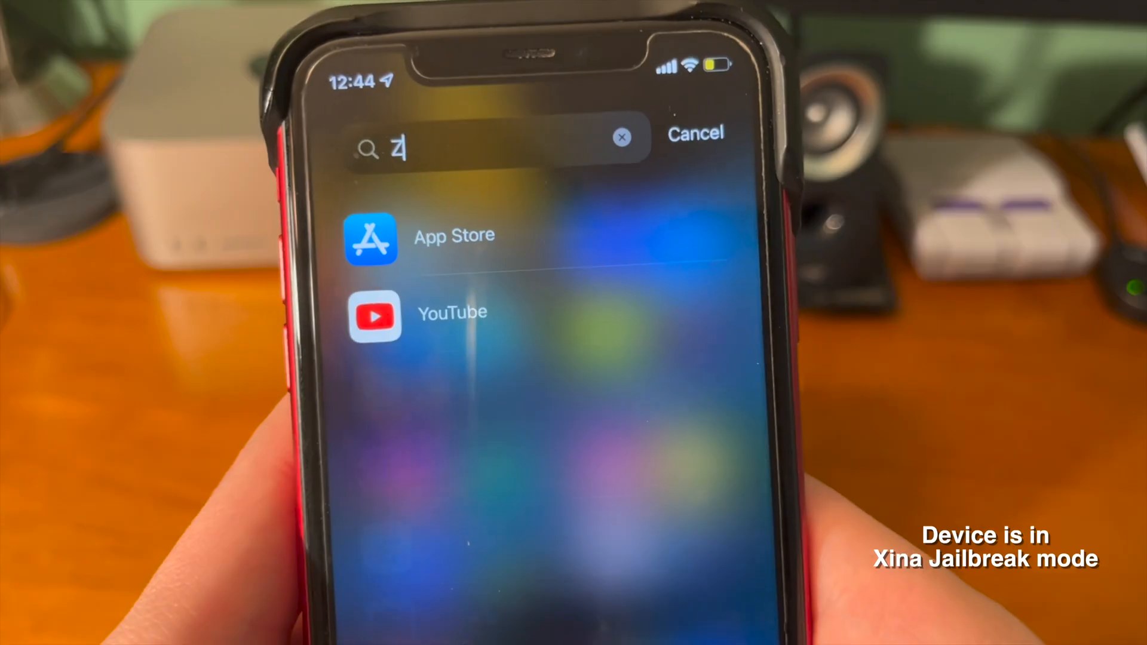
# Search Spotlight for 'Zebra', get No Results, and cancel back home
pyautogui.write('ebra')
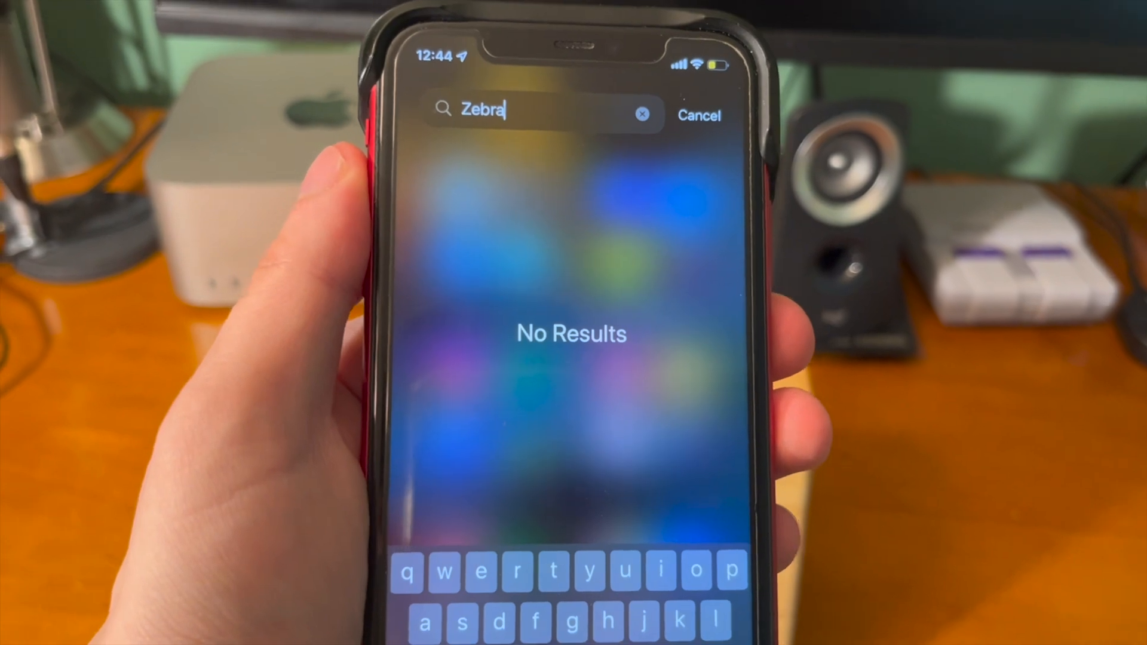
pyautogui.click(698, 115)
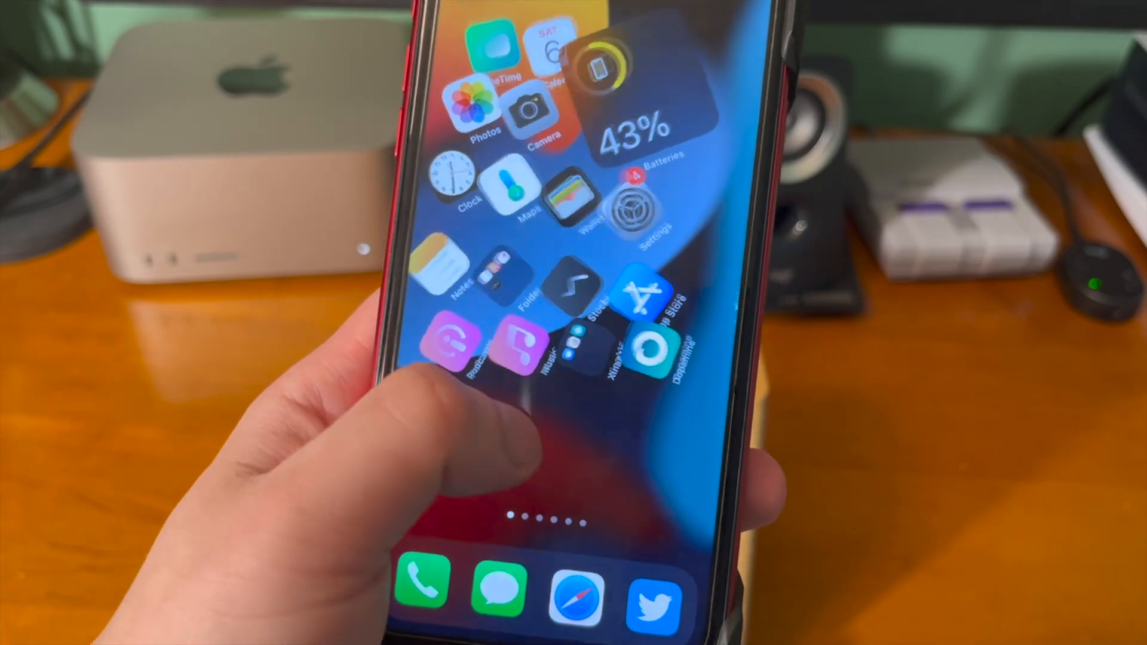